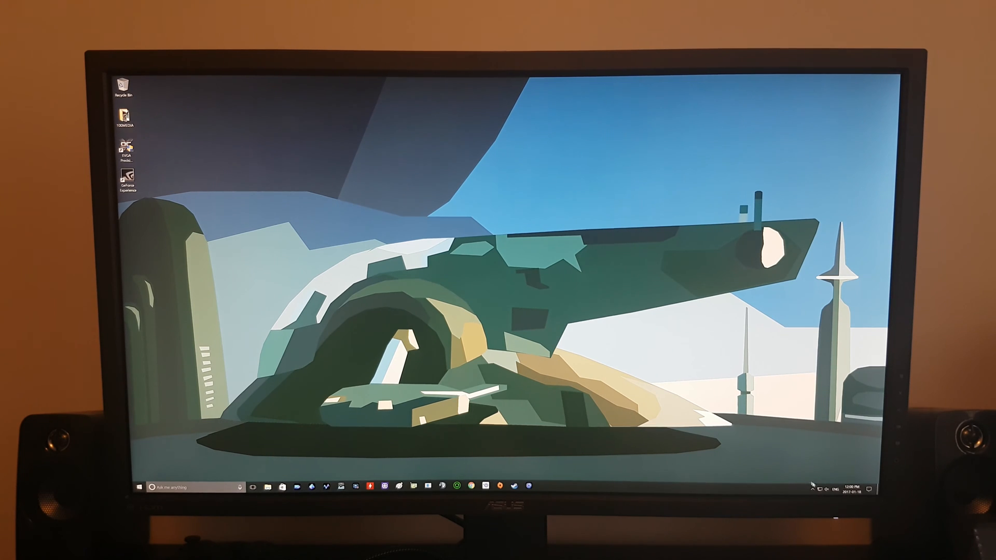
Launch GeForce Experience and go to its SHIELD GameStream settings showing an empty apps list.
{"action": "right_click", "coordinate": [812, 486]}
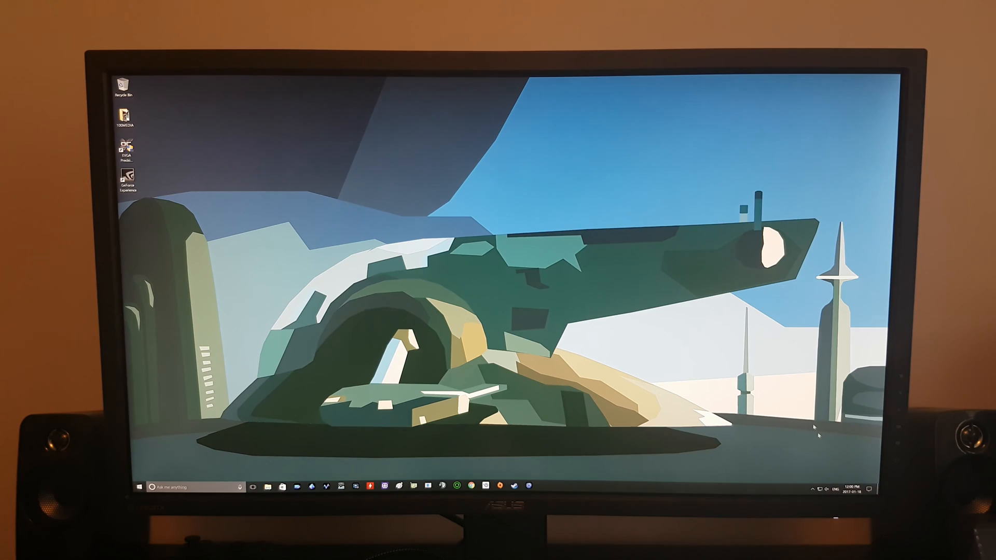
{"action": "double_click", "coordinate": [129, 179]}
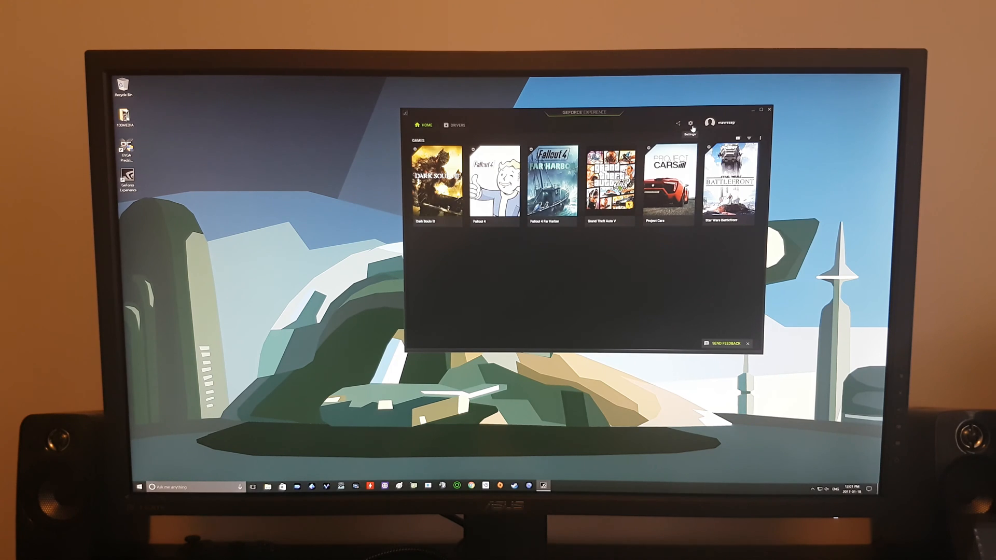
{"action": "left_click", "coordinate": [690, 124]}
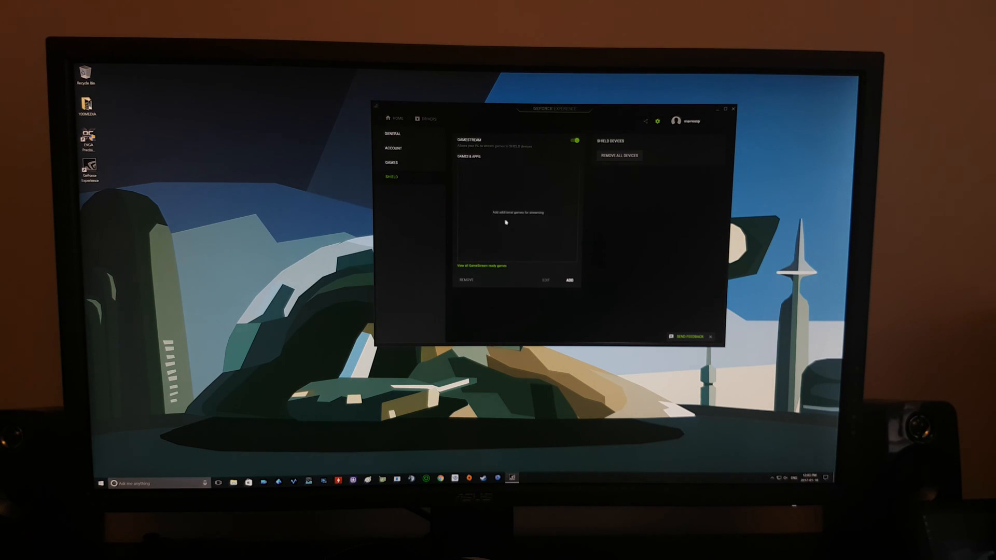
{"action": "mouse_move", "coordinate": [569, 288]}
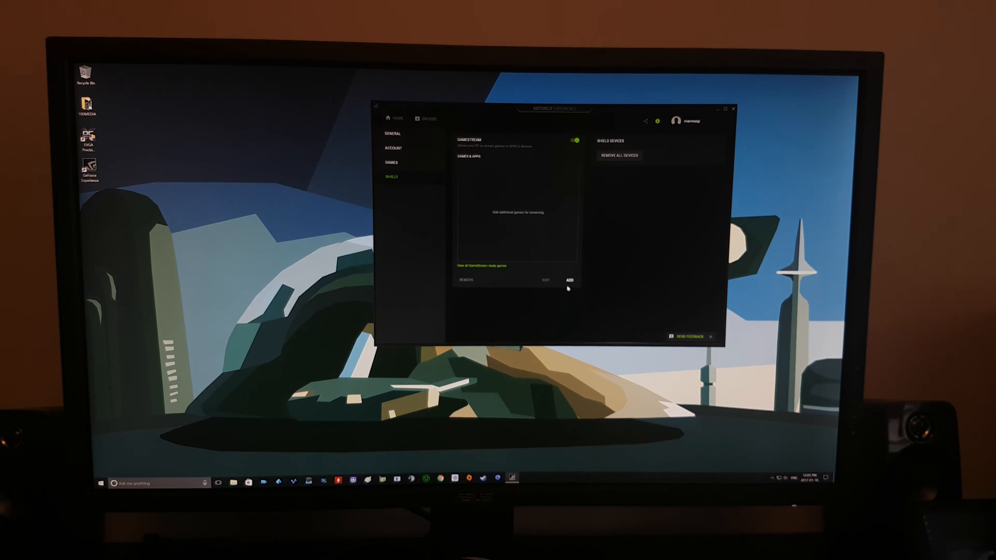
Add C:\Windows\system32\mstsc.exe as a GameStream app entry.
{"action": "left_click", "coordinate": [569, 281]}
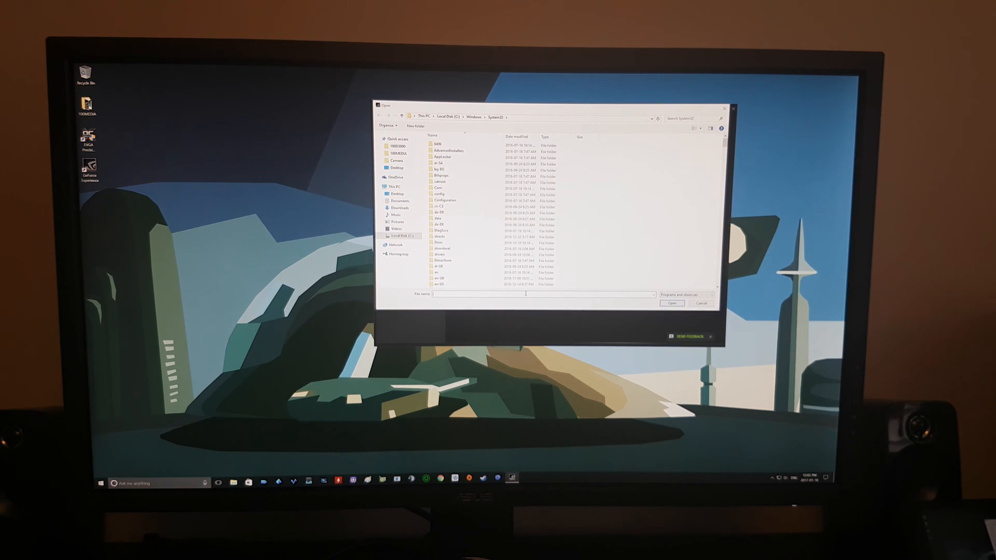
{"action": "type", "text": "C:\\Windows\\system32\\mstsc.exe"}
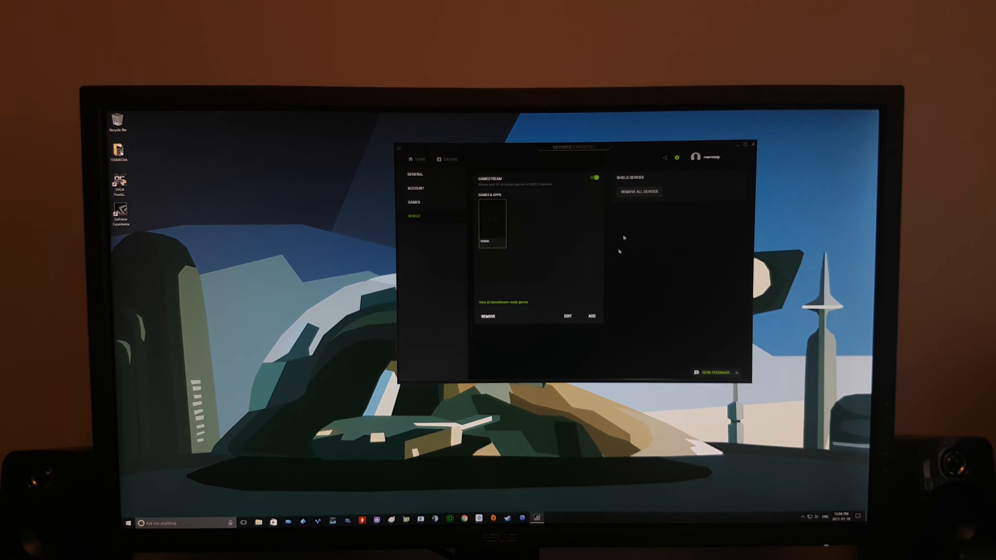
{"action": "mouse_move", "coordinate": [622, 186]}
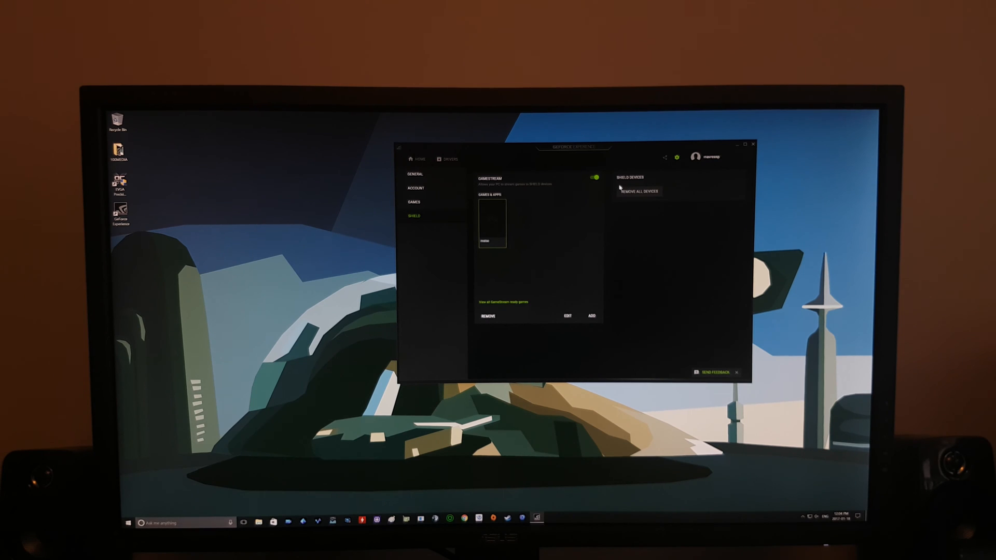